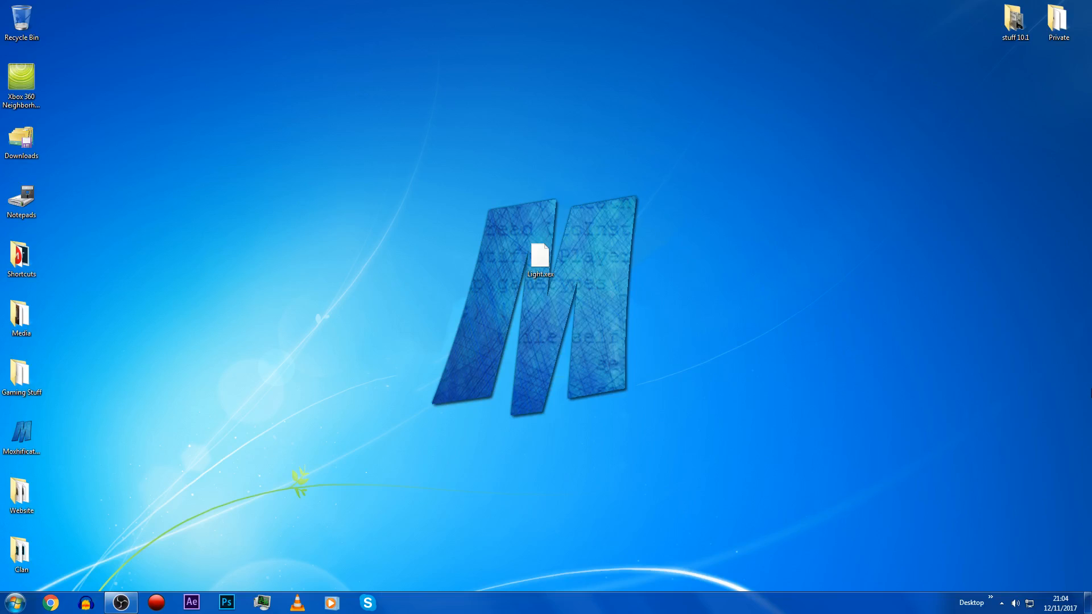
pyautogui.moveTo(1084, 402)
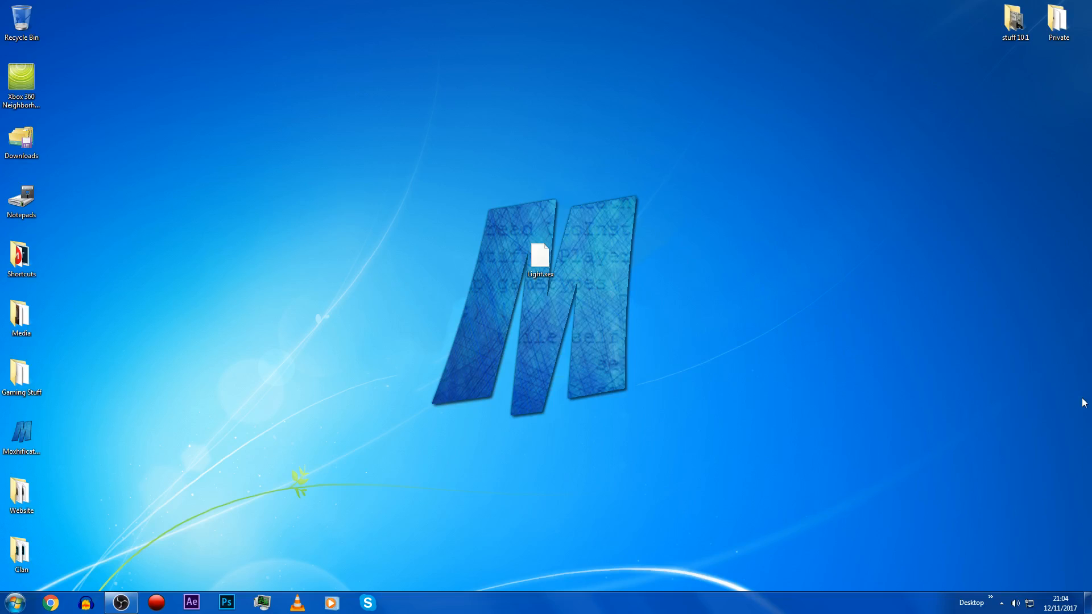
# Browse from Xbox 360 Neighborhood into the JTAG console's Retail Hard Drive Emulation drive
pyautogui.click(541, 254)
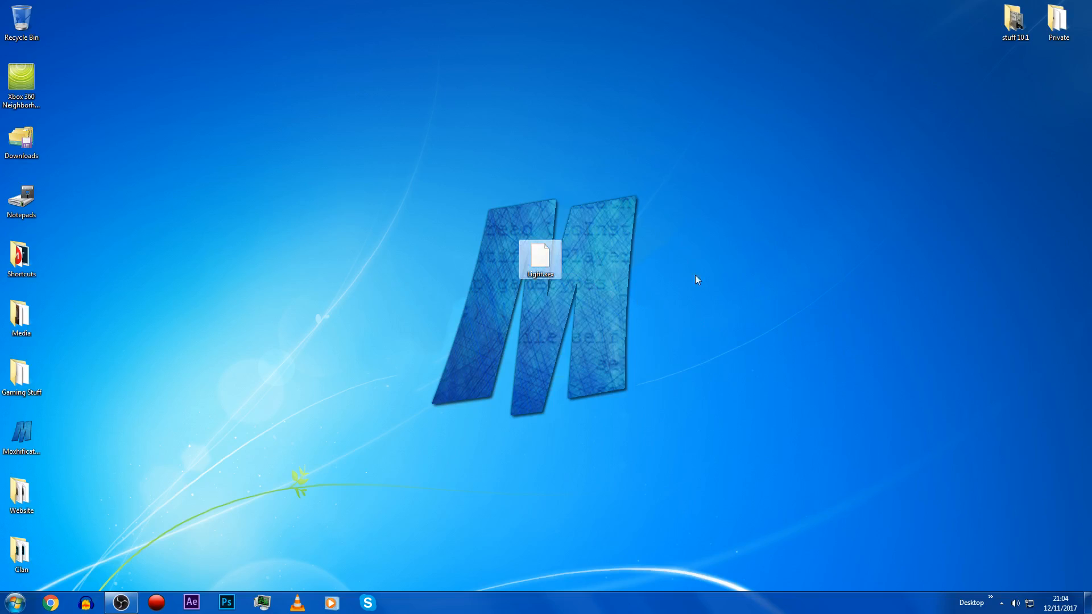
pyautogui.moveTo(22, 21)
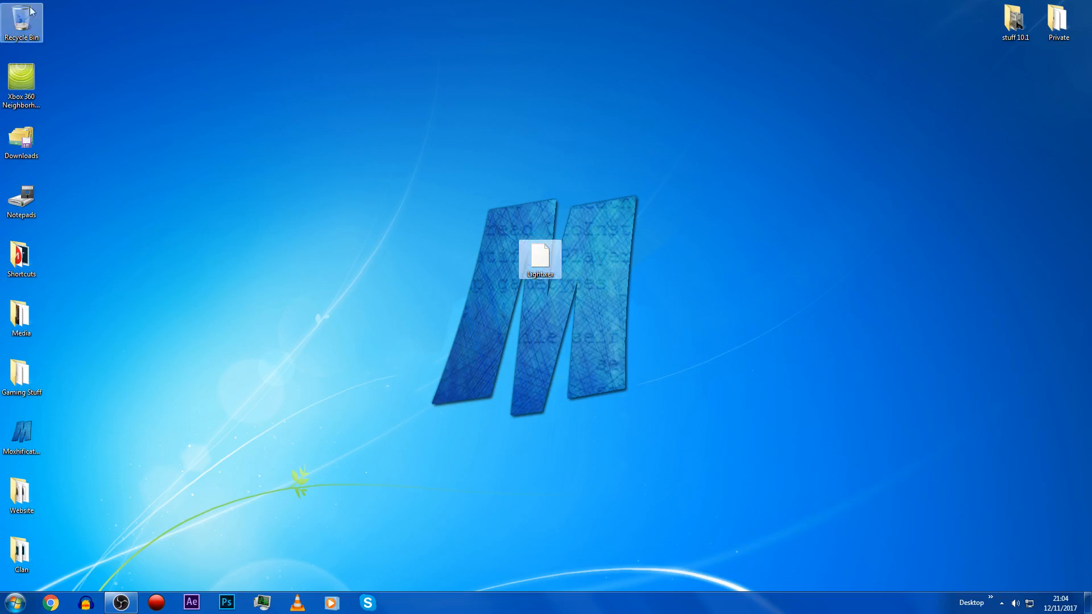
pyautogui.doubleClick(22, 79)
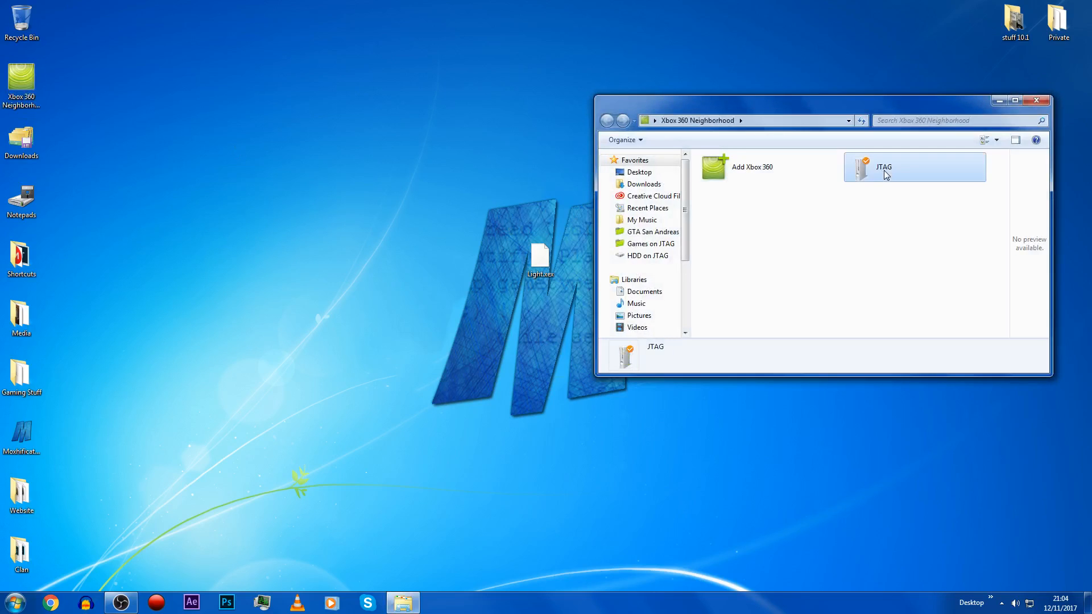
pyautogui.doubleClick(883, 167)
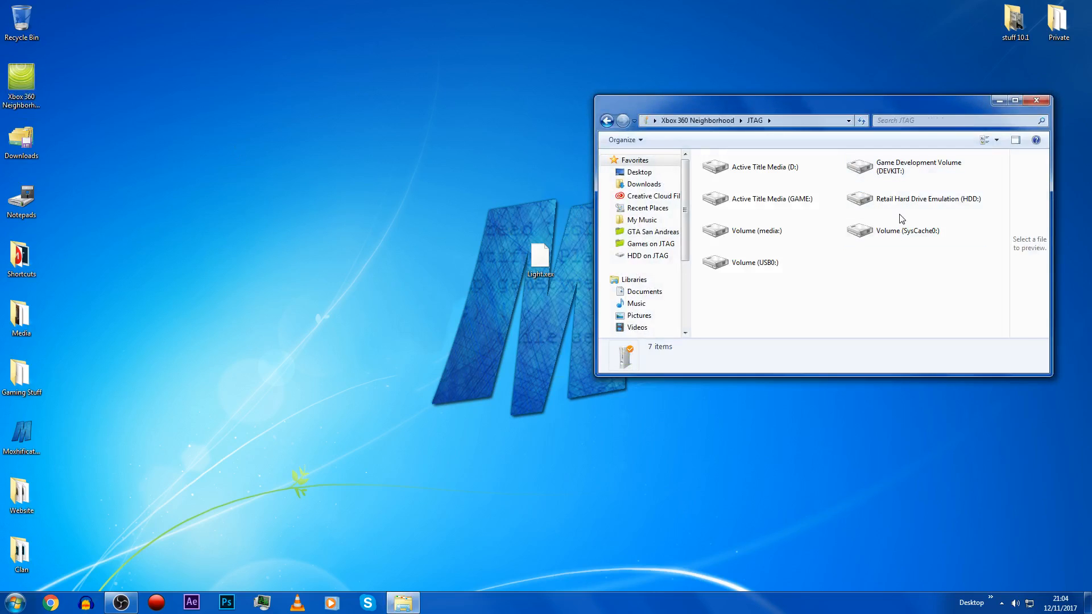
pyautogui.click(928, 198)
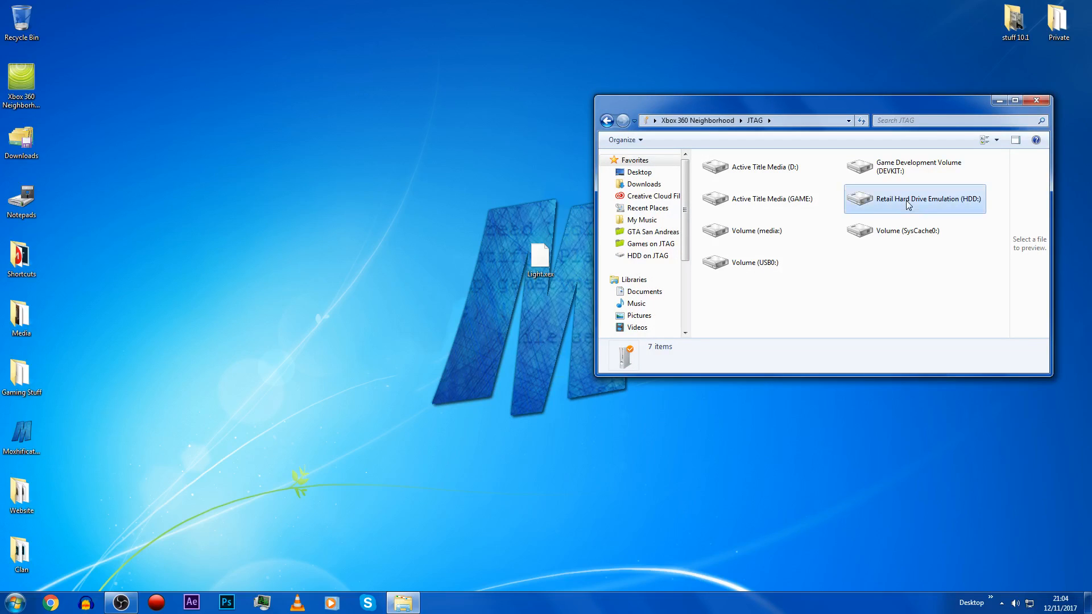
pyautogui.doubleClick(914, 198)
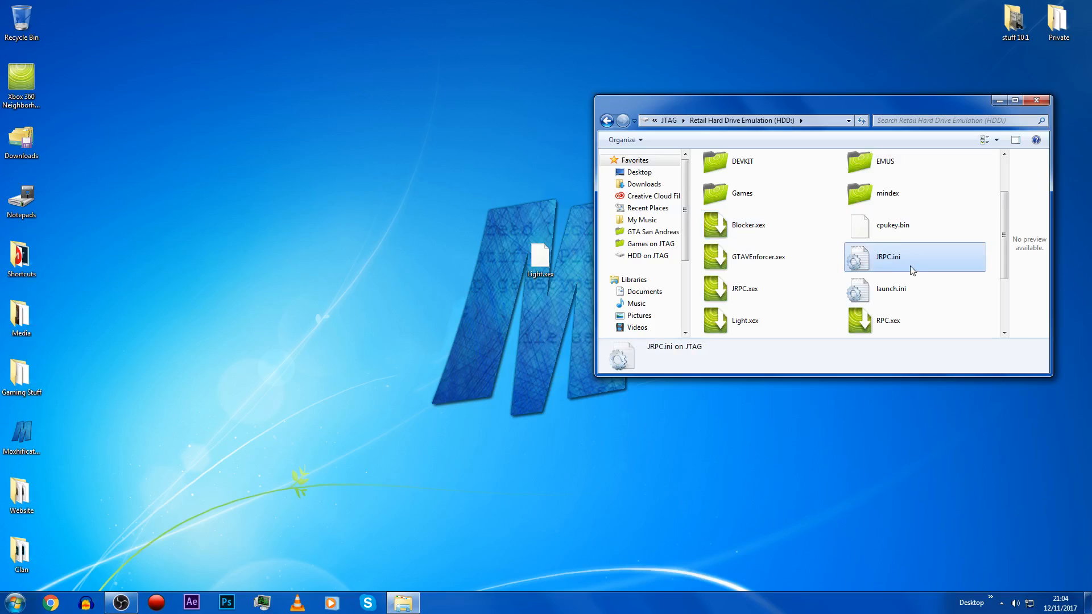
# Copy JRPC.ini from the console drive onto the desktop beside Light.xex
pyautogui.click(892, 288)
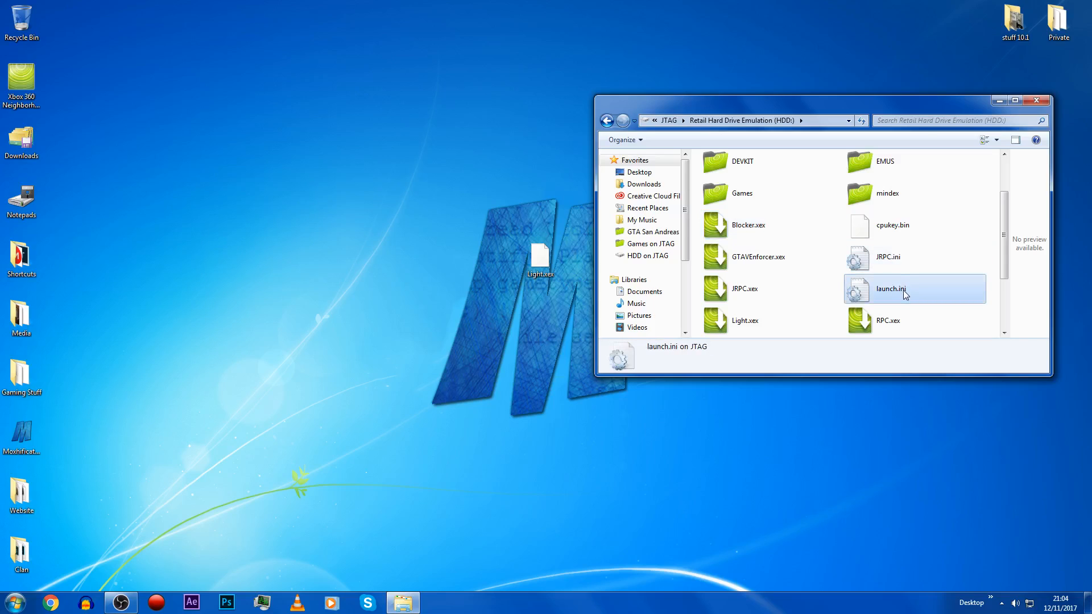
pyautogui.click(889, 256)
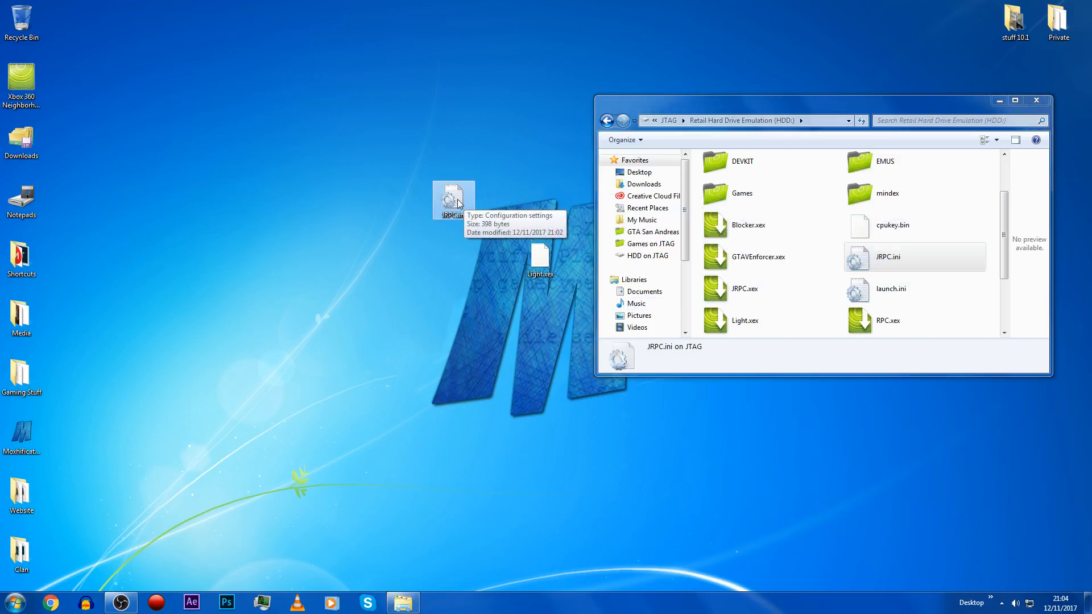
# Add the line "plugin2" "Hdd:\Light.xex" under plugin1 in JRPC.ini and close Notepad
pyautogui.doubleClick(454, 198)
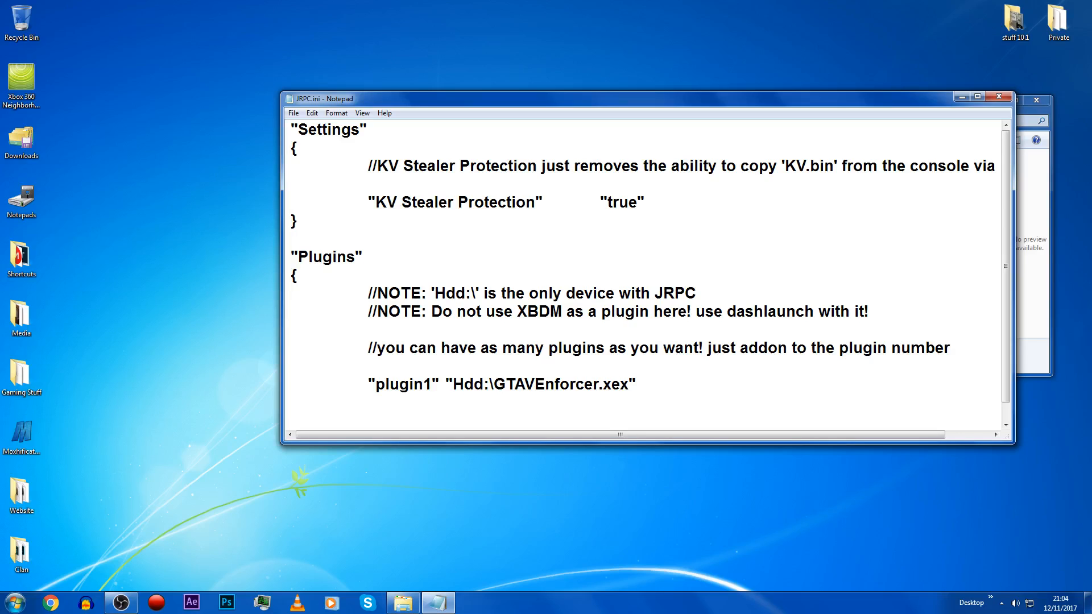
pyautogui.write('"')
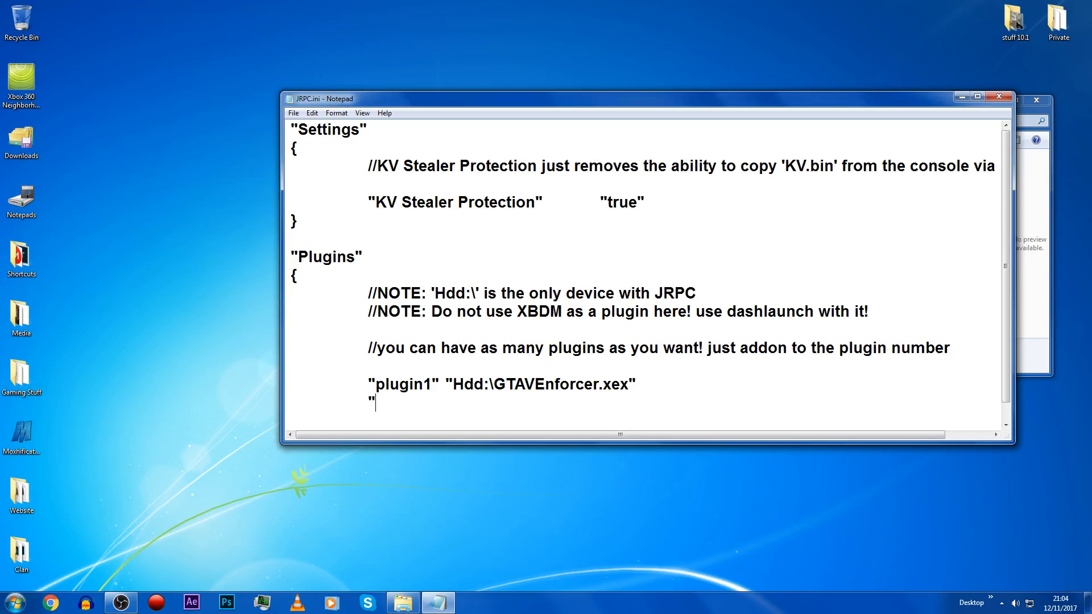
pyautogui.write('pl')
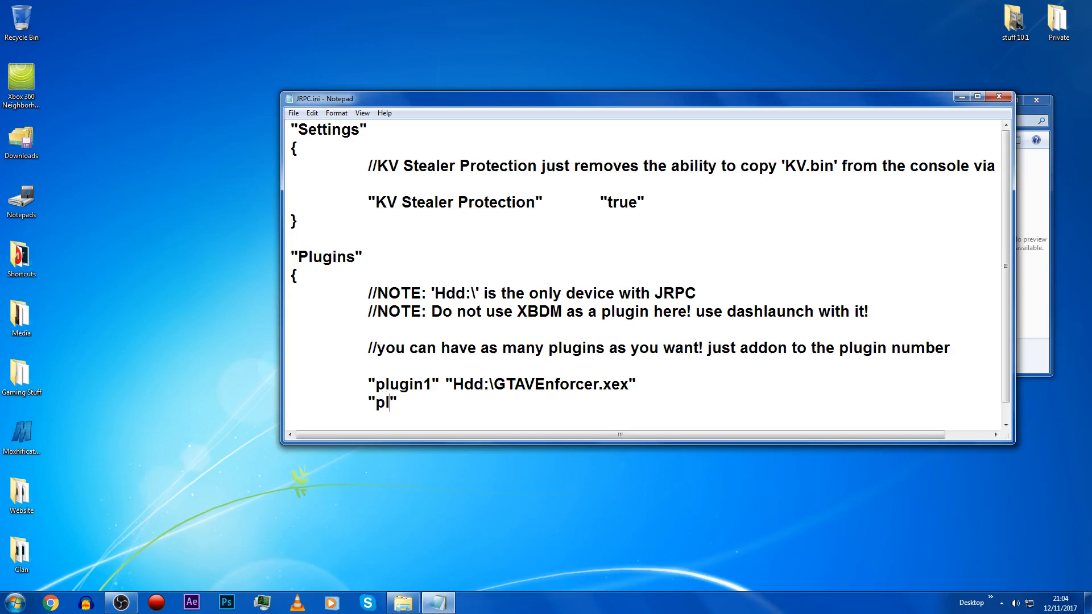
pyautogui.write('ugin2')
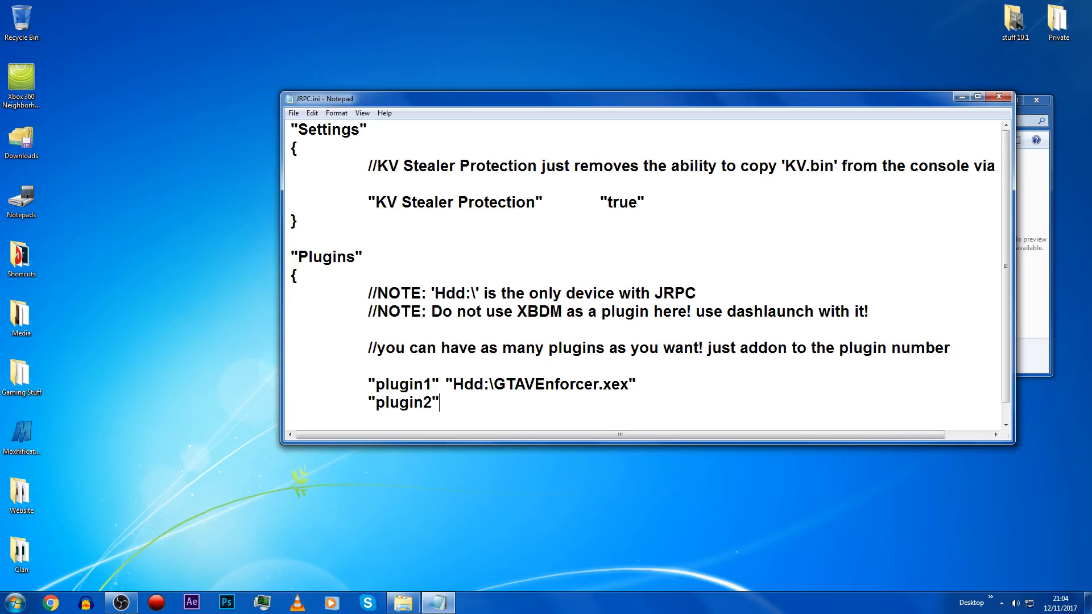
pyautogui.write('"Hdd')
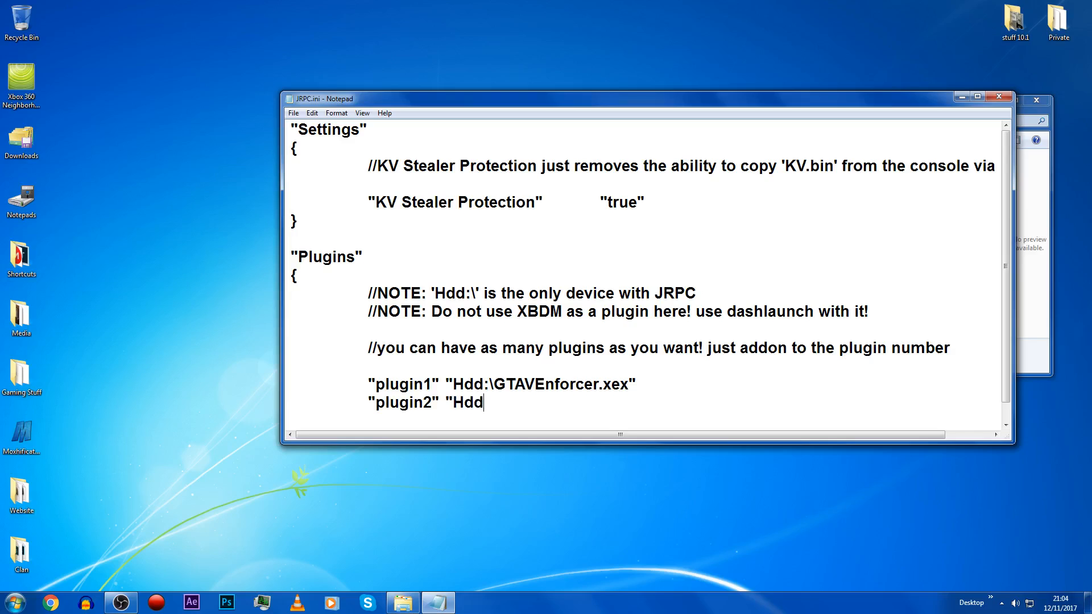
pyautogui.write(':\\Light.')
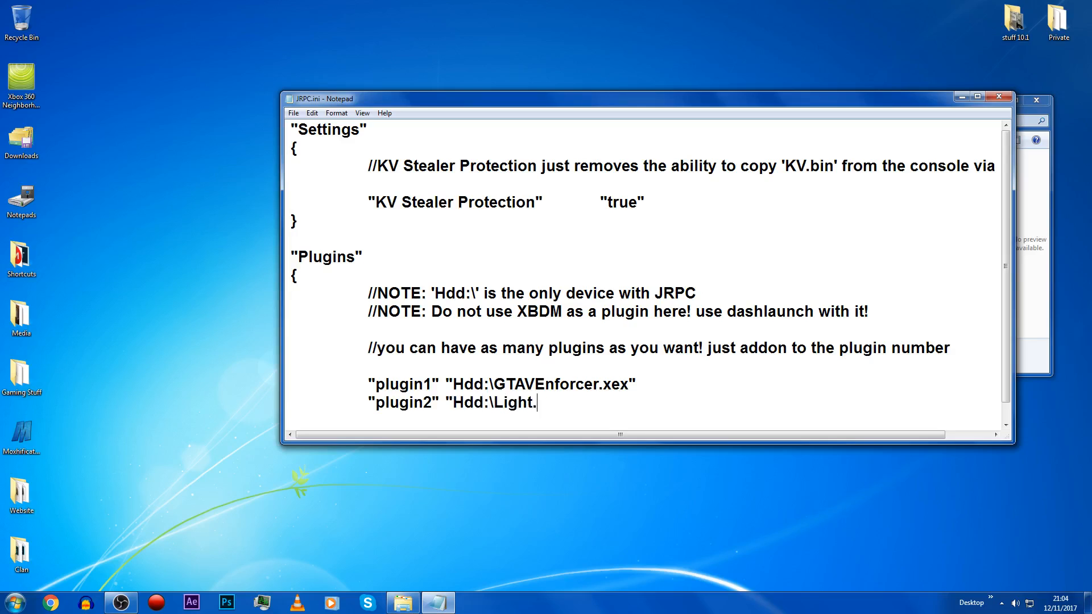
pyautogui.write('xex"')
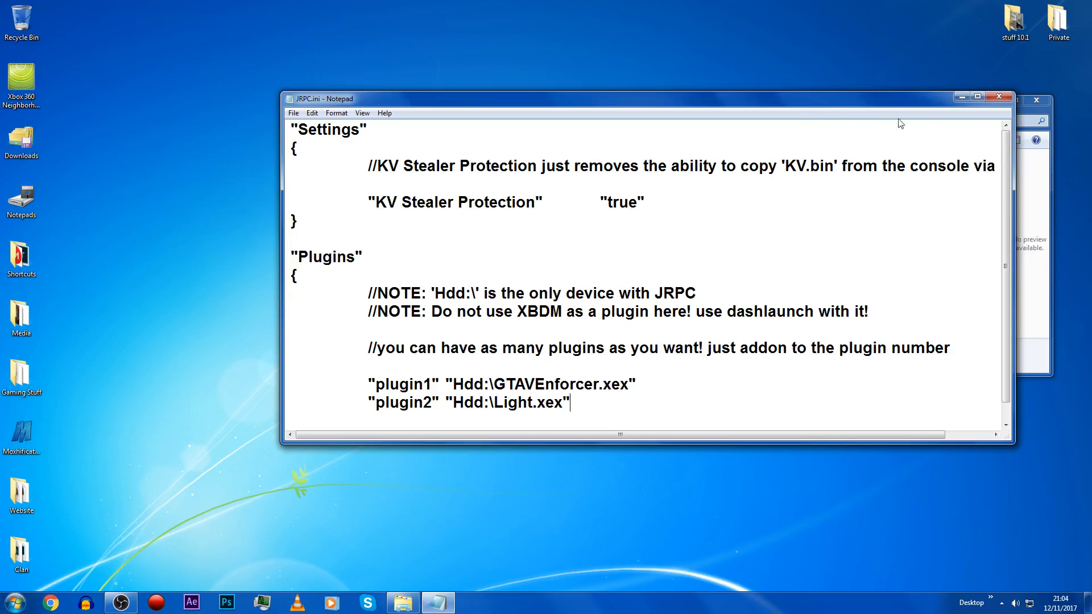
pyautogui.click(1001, 96)
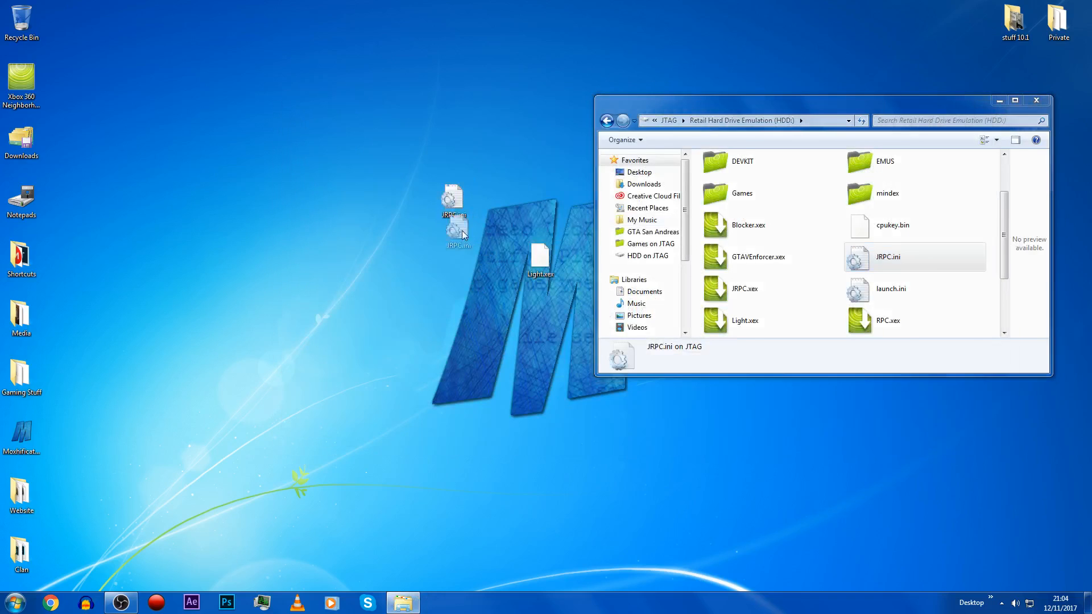